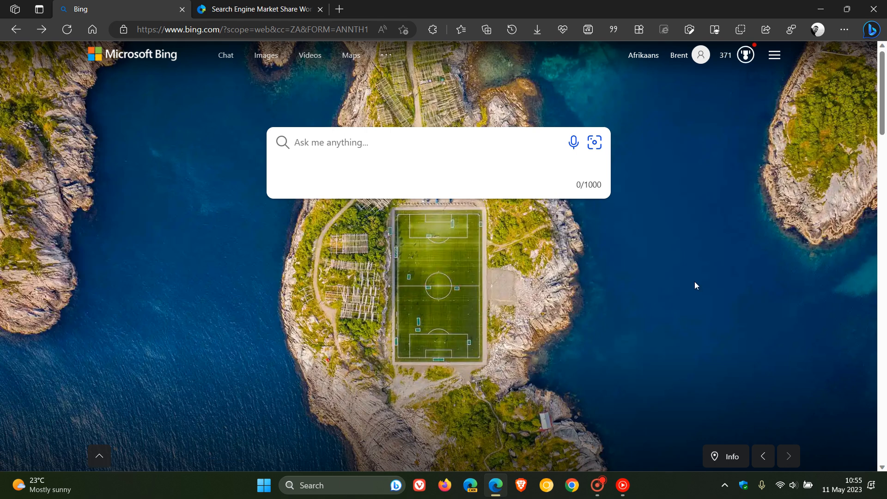
mouse_move(553, 289)
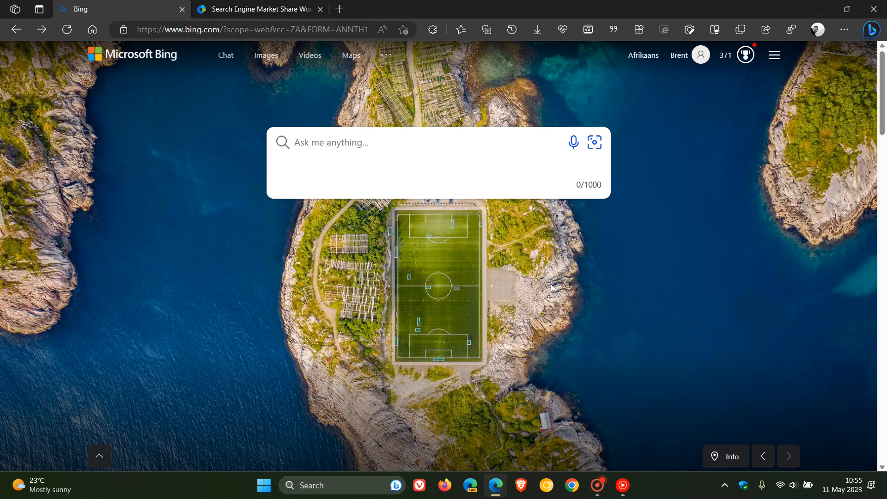
mouse_move(466, 349)
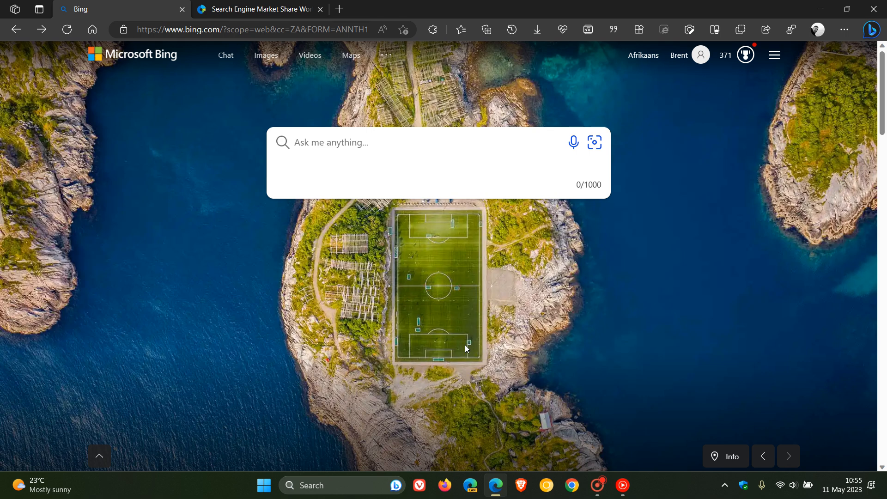
Step: Load the 'Welcome to the new Bing' chat screen, then switch to the StatCounter tab
left_click(226, 54)
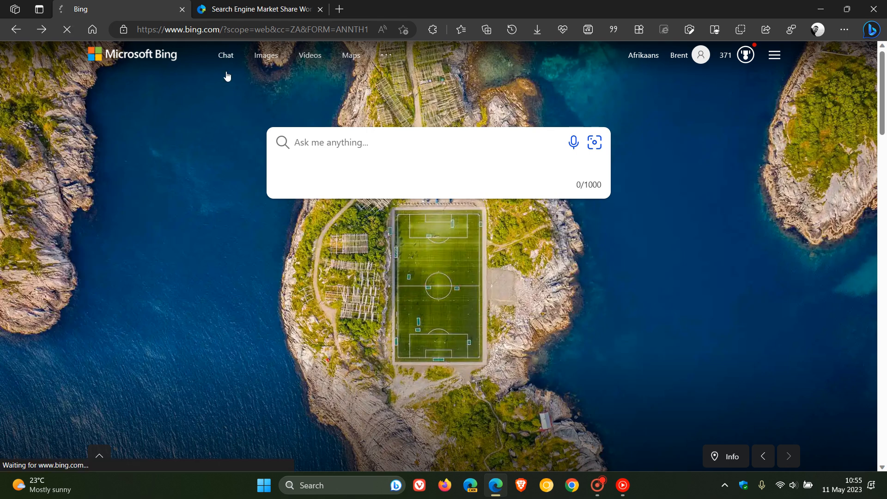
left_click(225, 55)
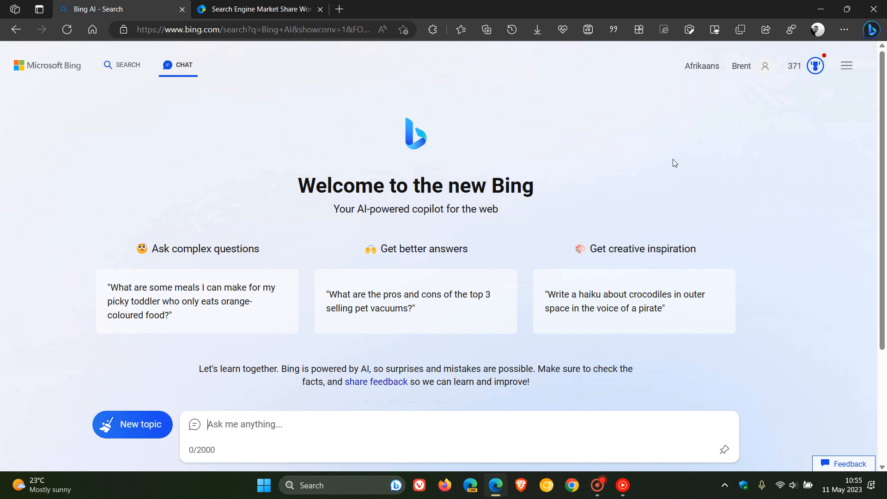
mouse_move(666, 168)
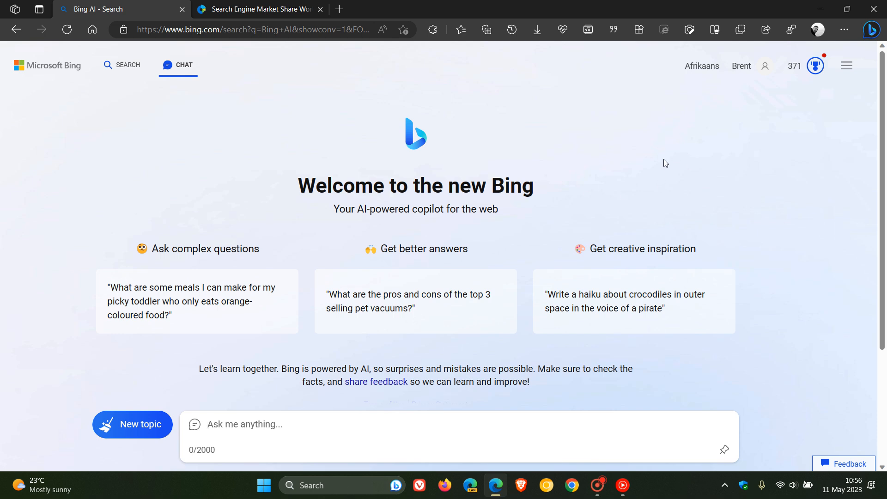
mouse_move(647, 186)
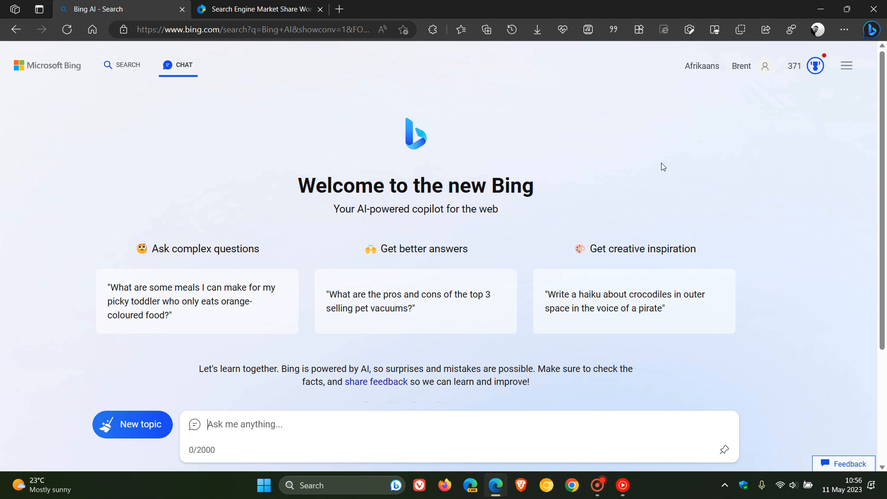
mouse_move(670, 176)
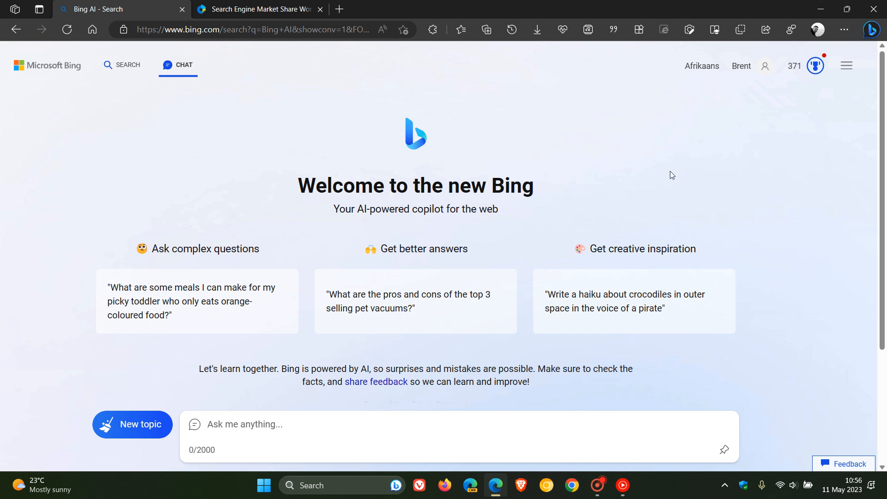
left_click(245, 424)
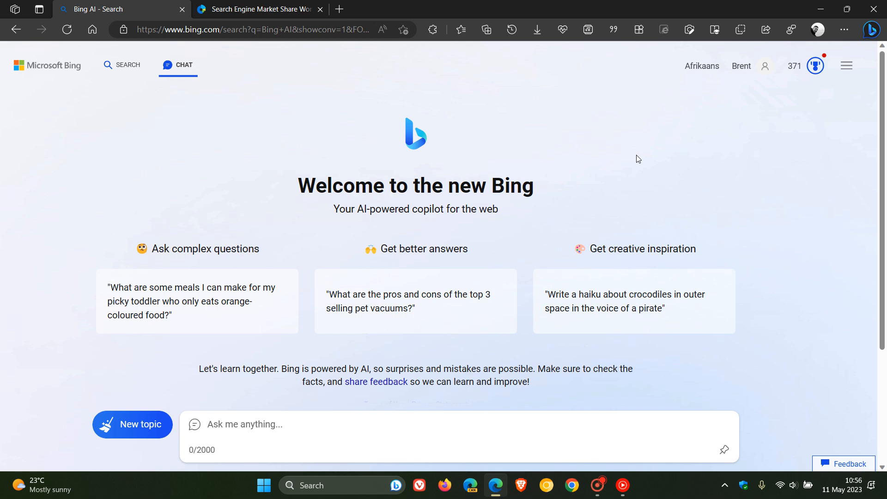
left_click(244, 424)
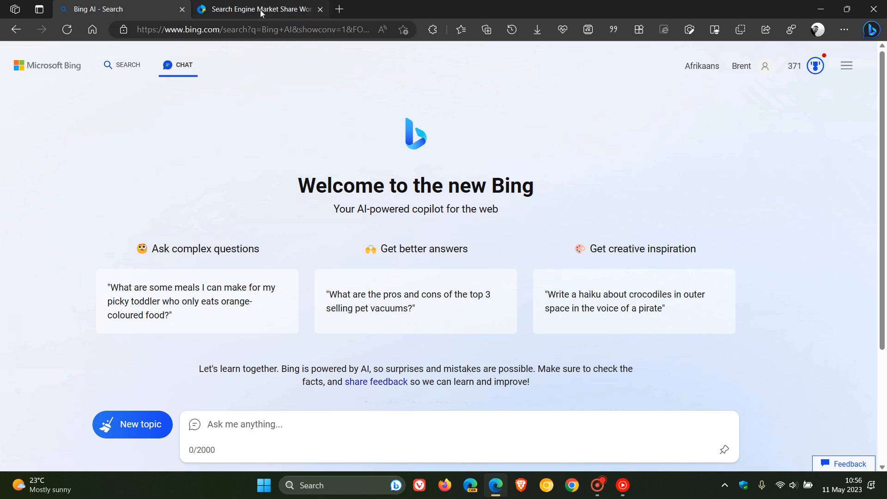
left_click(257, 9)
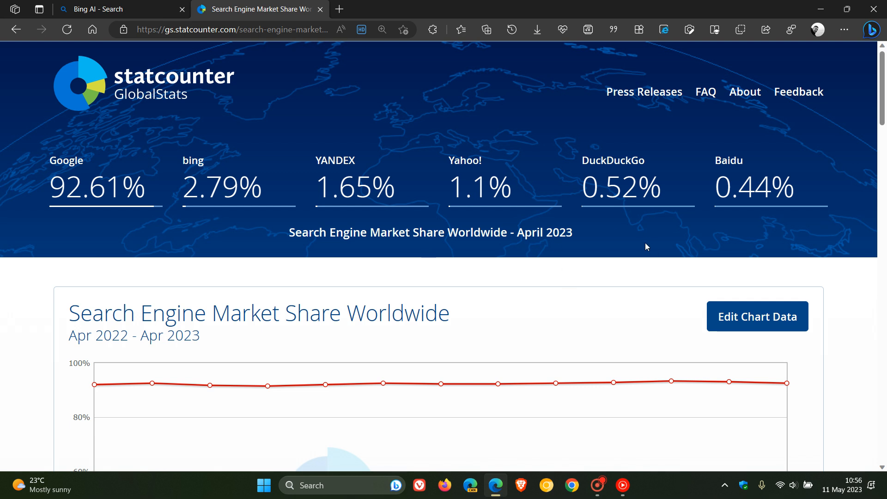
mouse_move(642, 246)
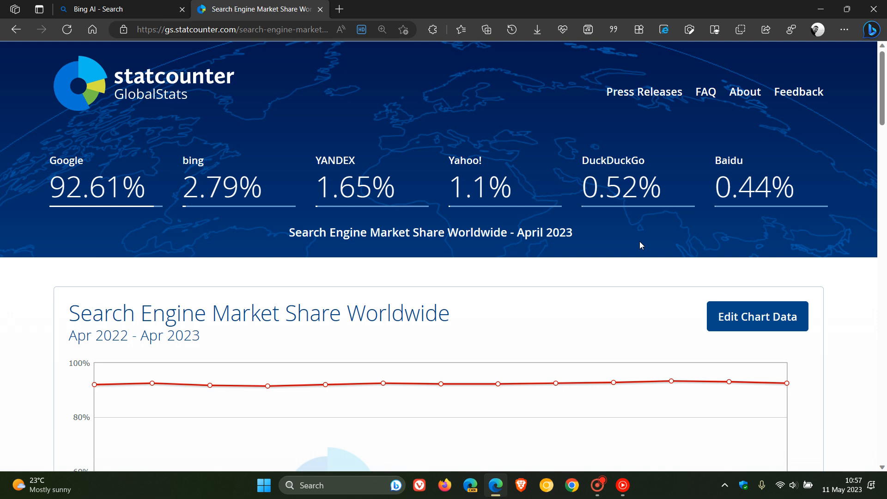
mouse_move(143, 220)
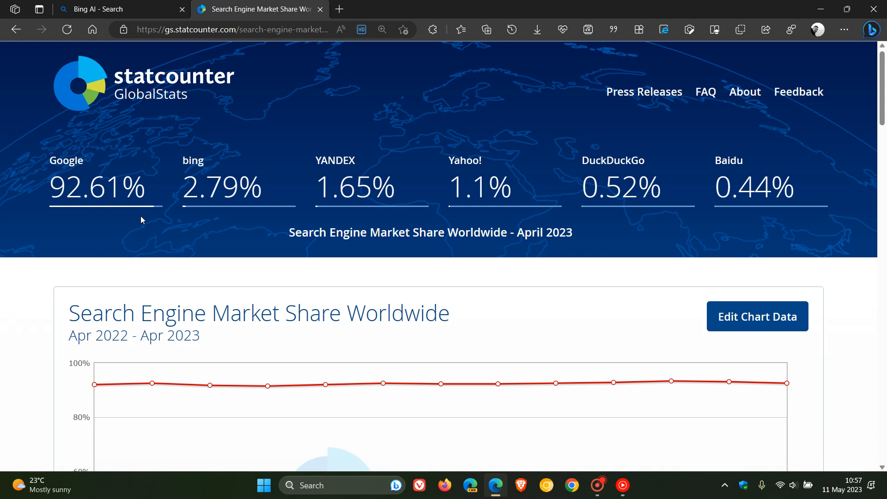
mouse_move(275, 144)
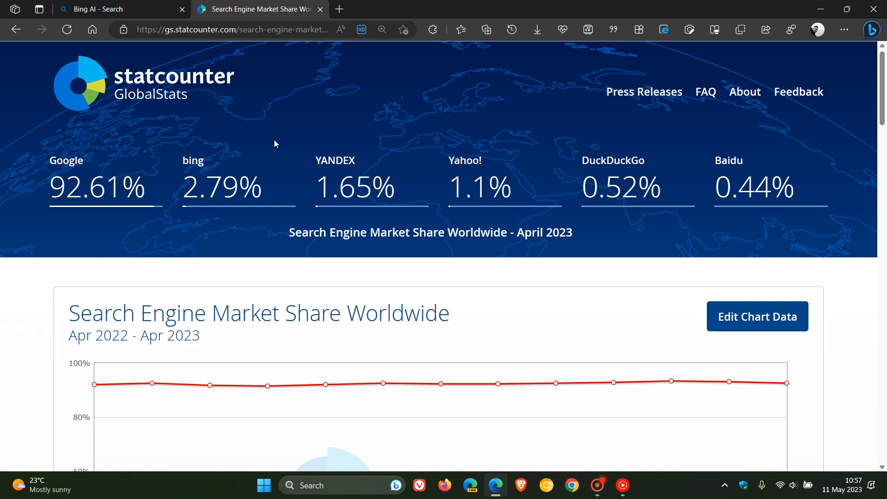
mouse_move(265, 124)
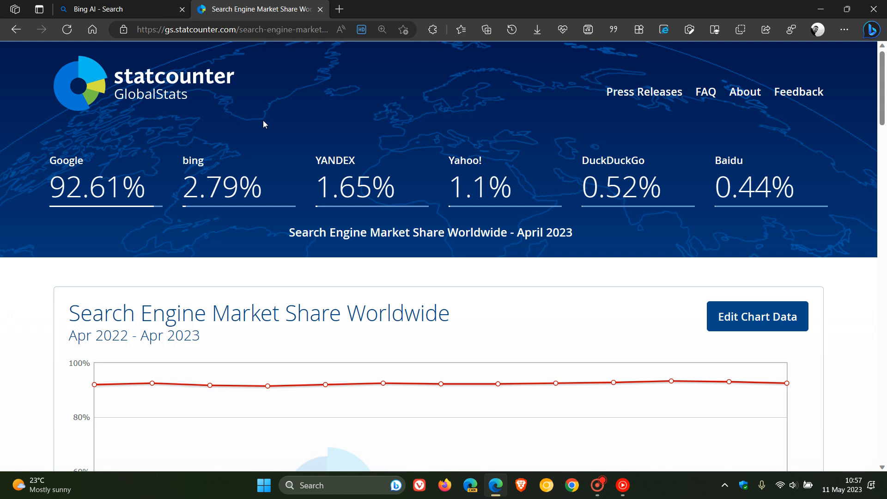
mouse_move(410, 127)
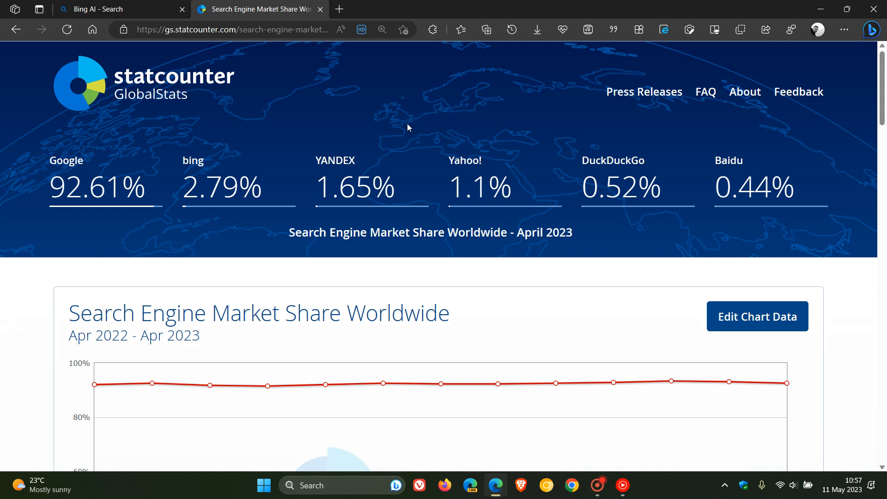
mouse_move(458, 85)
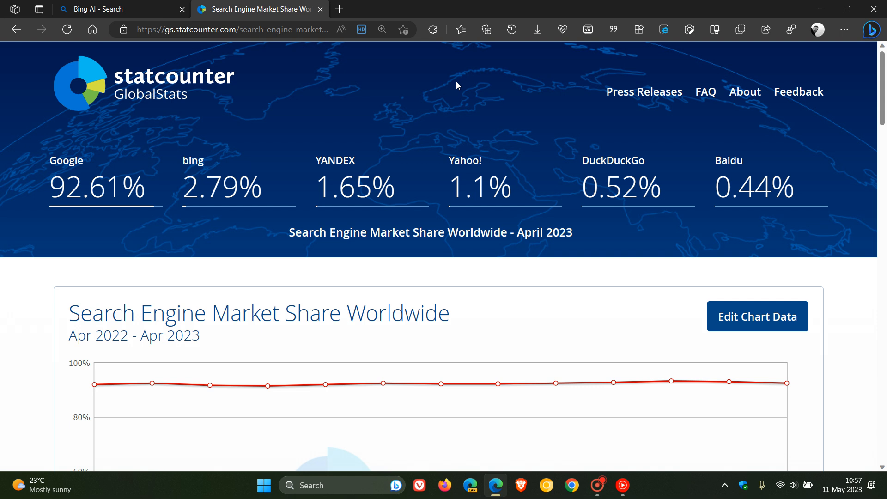
mouse_move(840, 173)
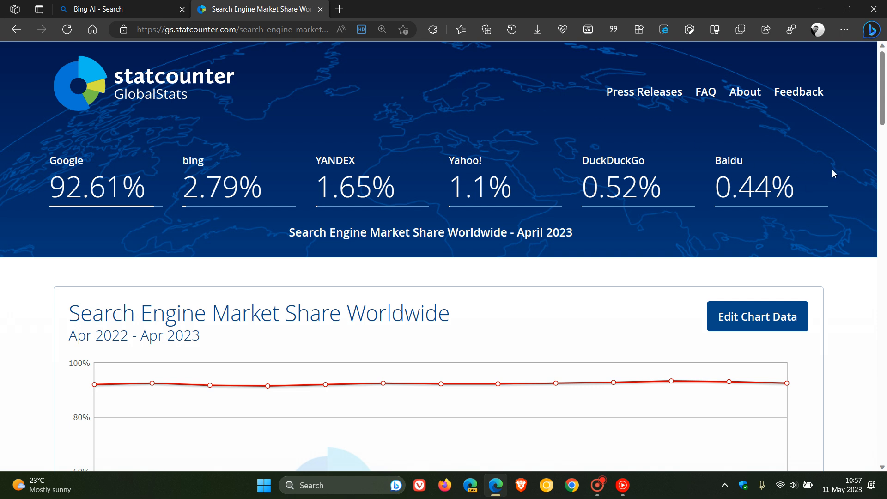
mouse_move(674, 181)
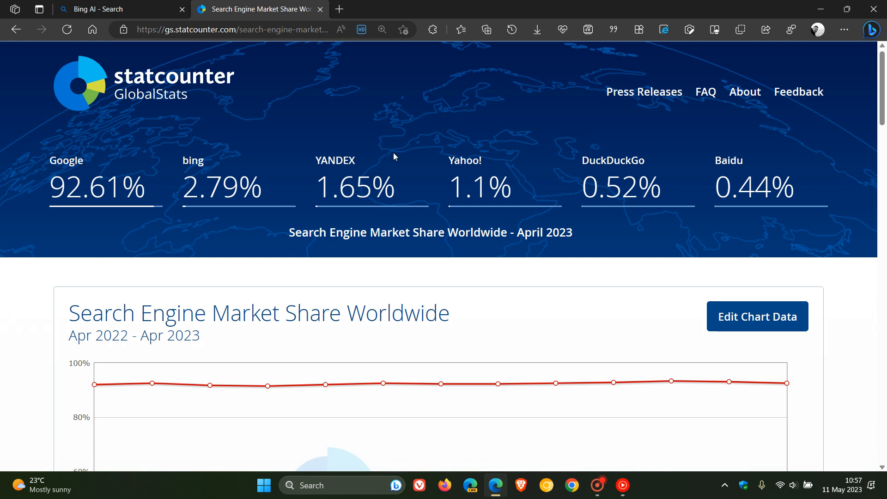
mouse_move(221, 221)
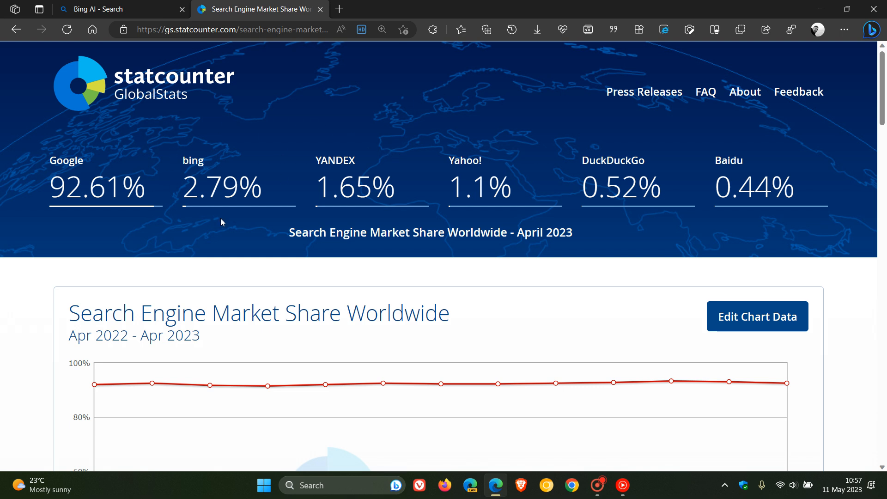
mouse_move(271, 149)
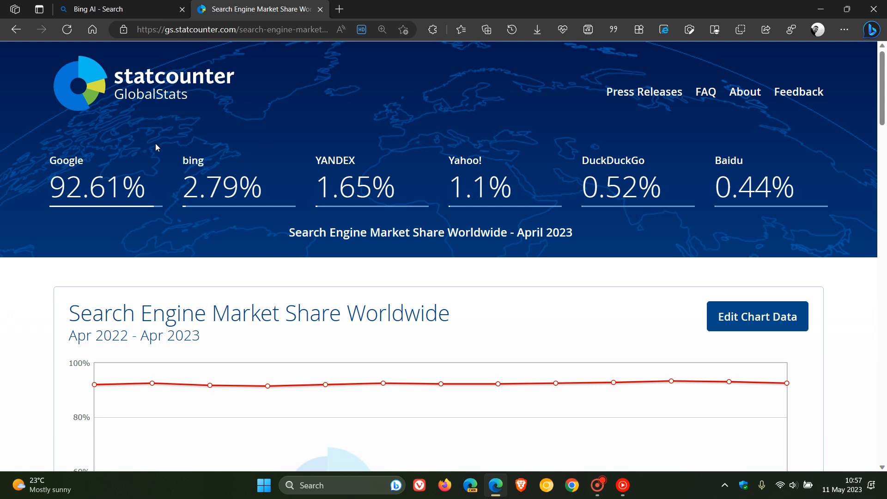
mouse_move(258, 152)
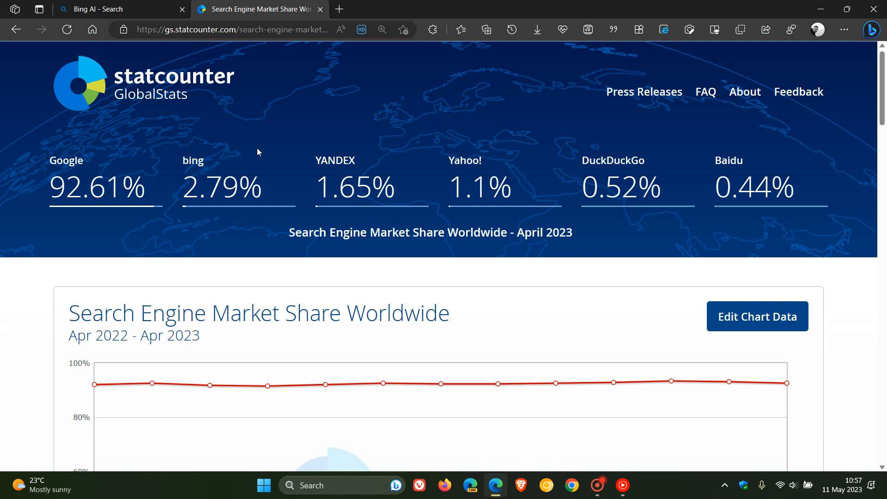
mouse_move(70, 144)
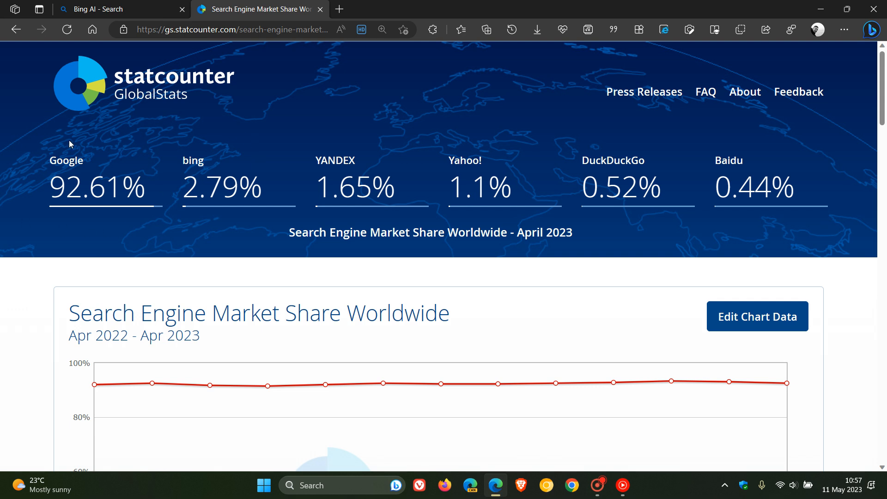
mouse_move(126, 226)
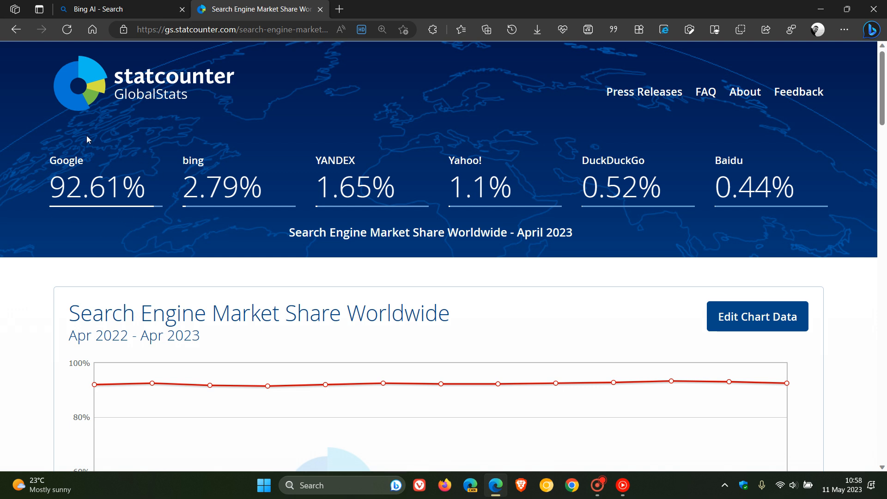
mouse_move(128, 155)
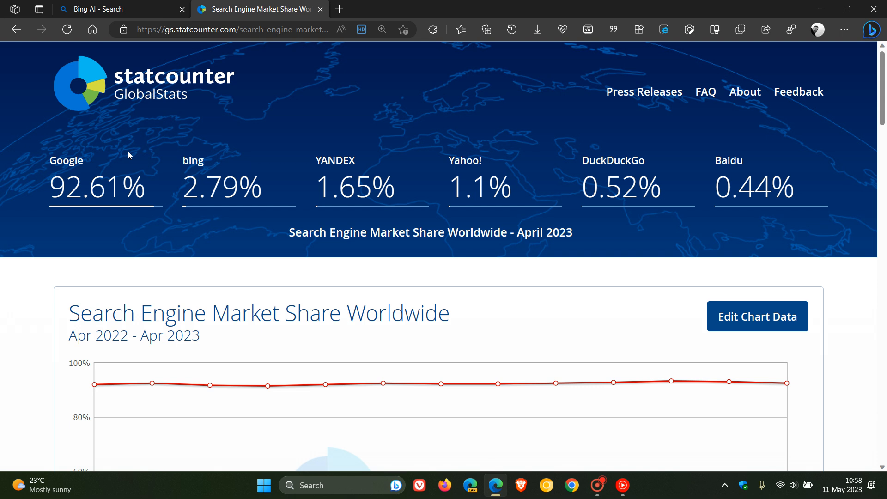
mouse_move(114, 151)
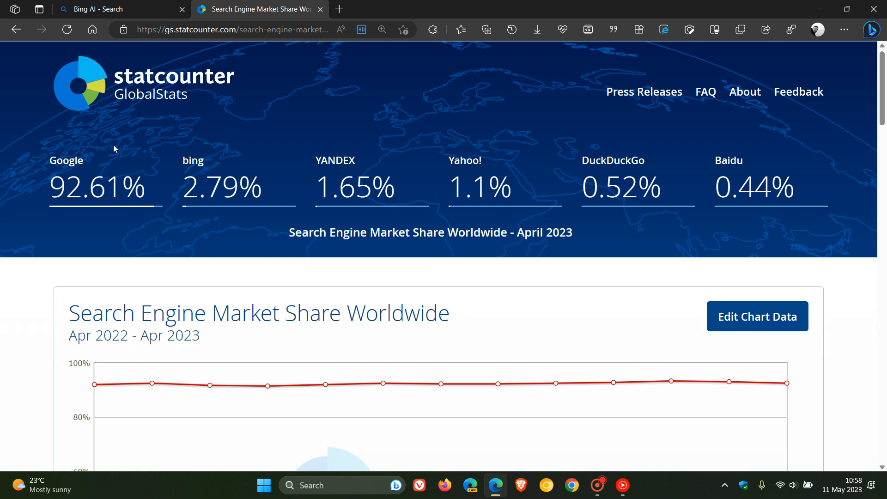
mouse_move(181, 127)
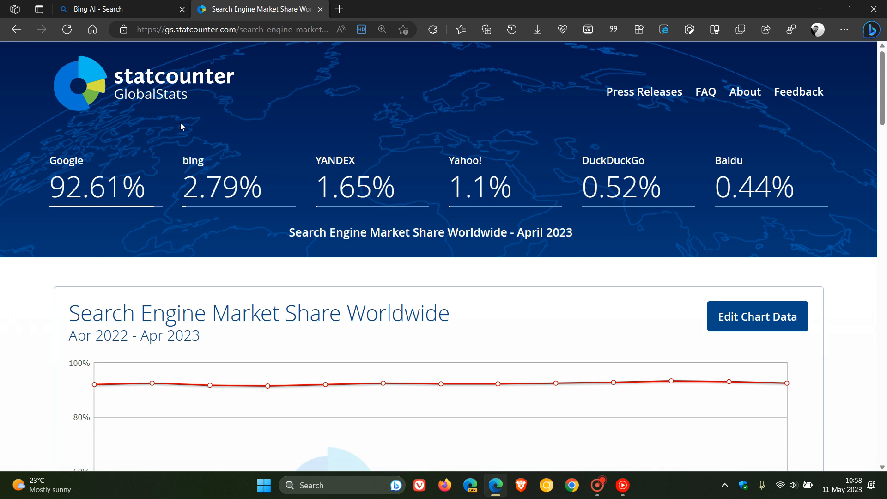
mouse_move(251, 140)
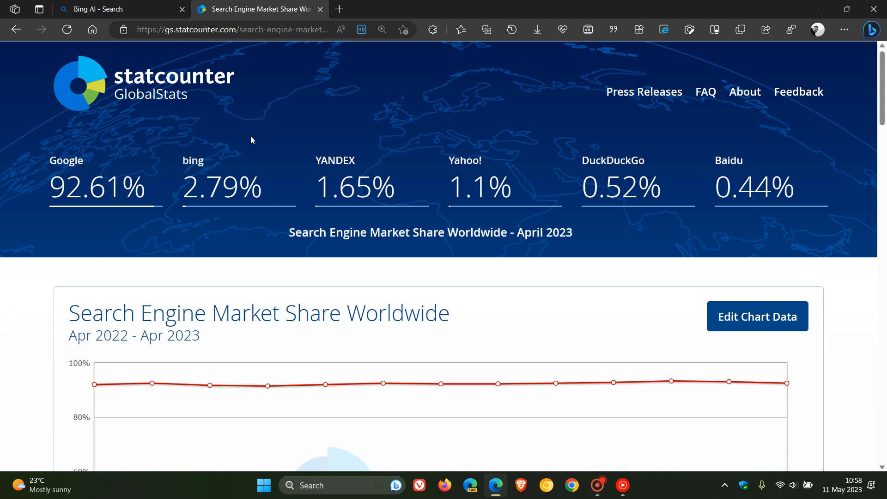
mouse_move(104, 150)
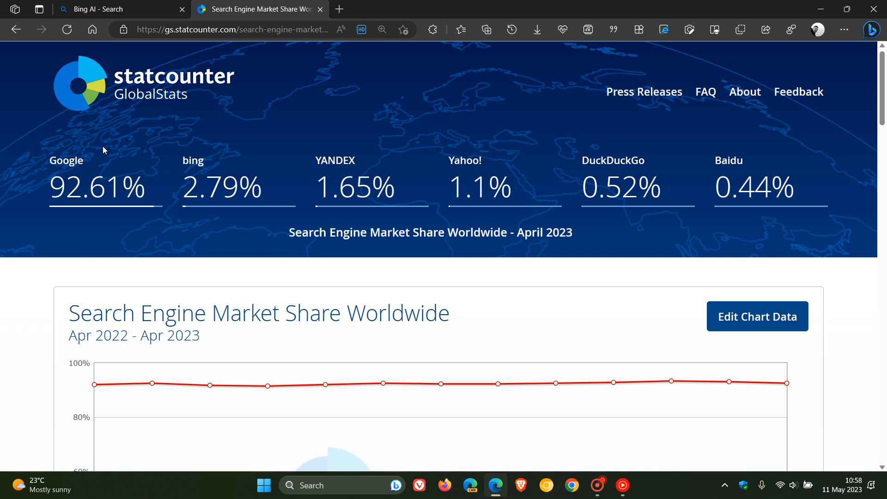
mouse_move(136, 146)
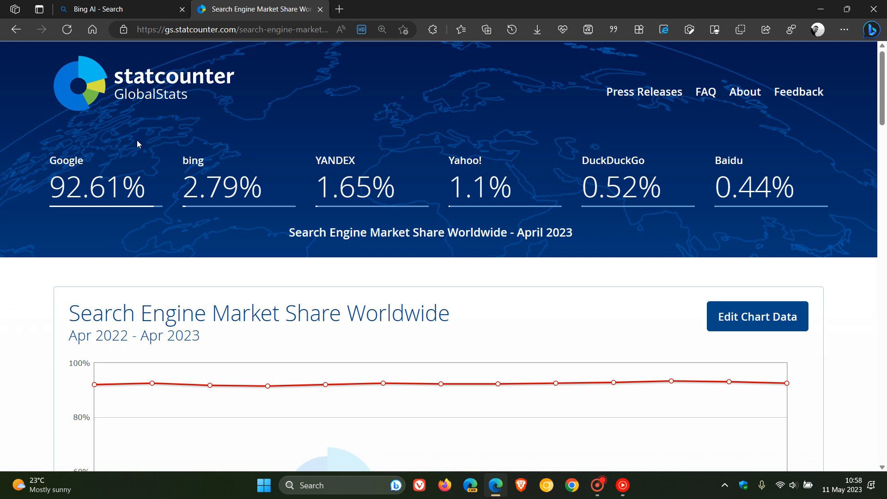
Step: Scroll to the Search Engine Market Share Worldwide line chart, then switch to the Bing AI tab
scroll("down", 3)
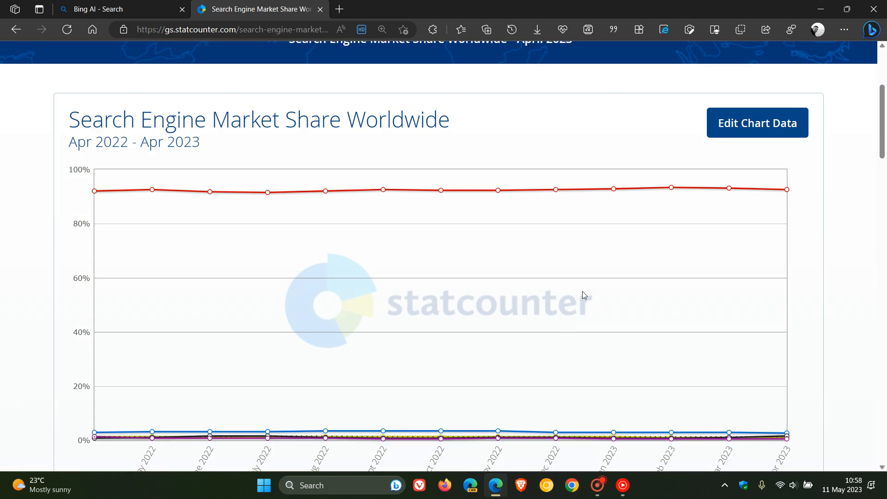
scroll("down", 3)
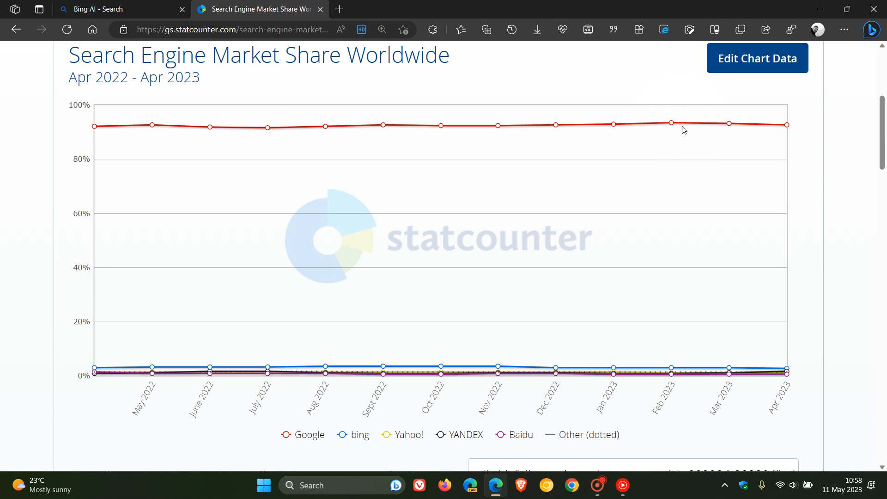
mouse_move(578, 140)
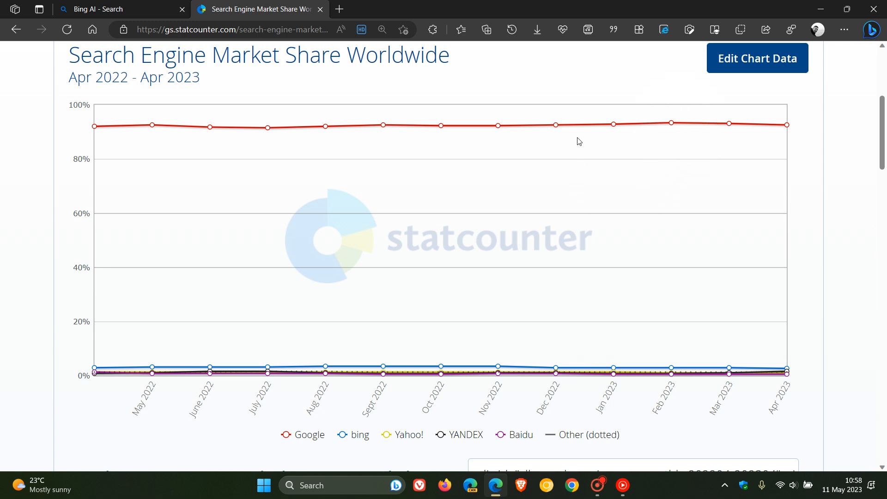
mouse_move(696, 153)
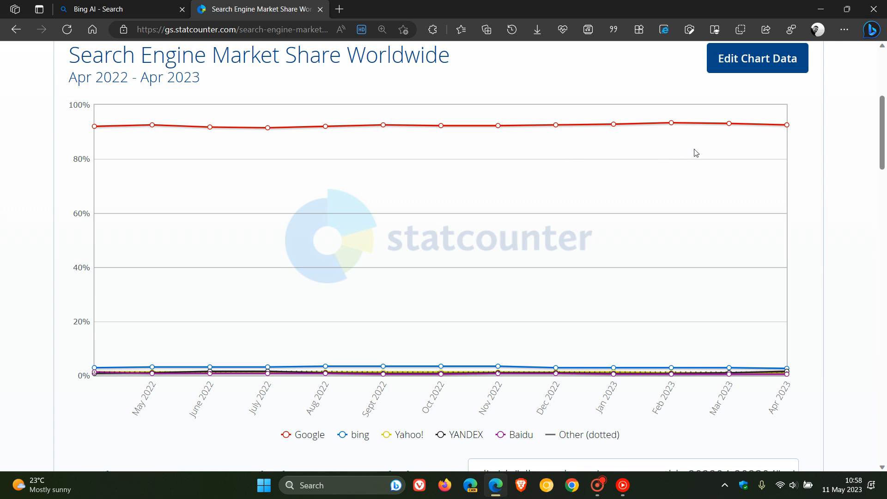
mouse_move(707, 280)
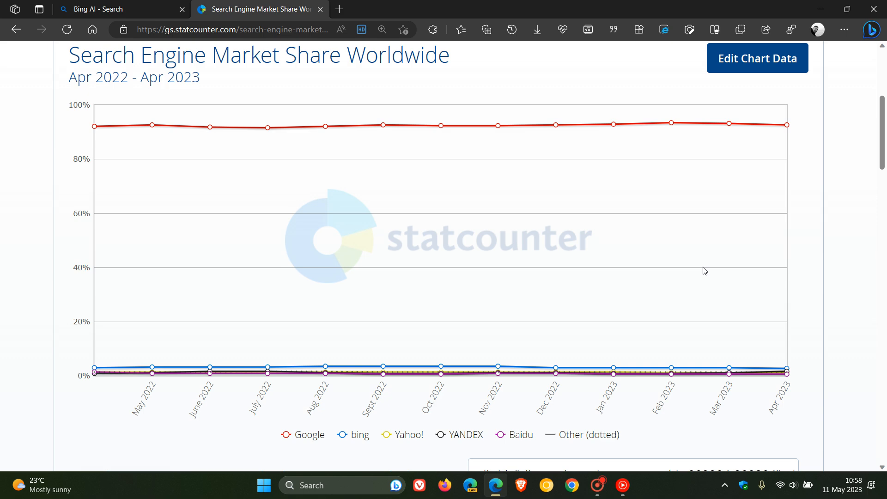
left_click(113, 10)
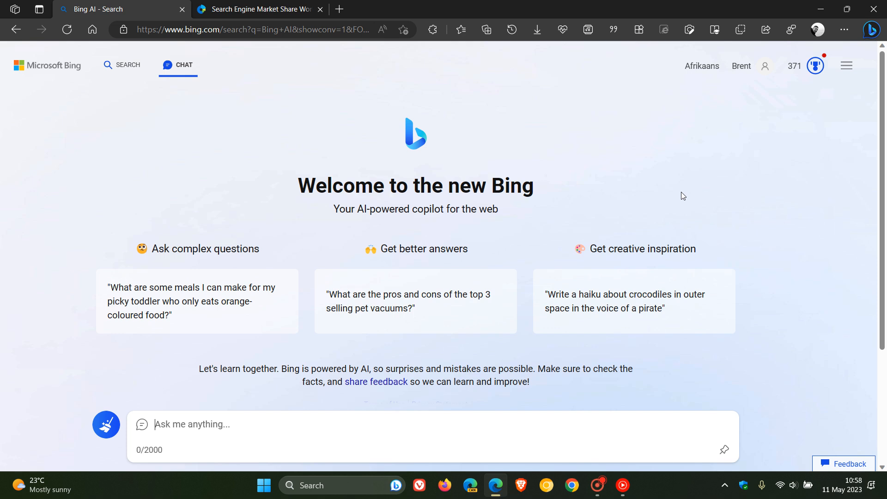
Step: Return from the Bing chat to the StatCounter tab showing Google 92.61%, Bing 2.79%, YANDEX 1.65%
left_click(192, 424)
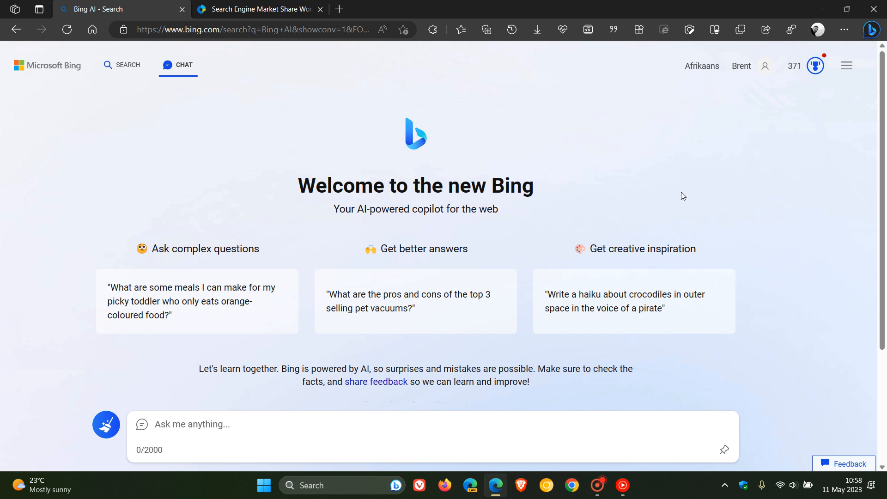
mouse_move(682, 161)
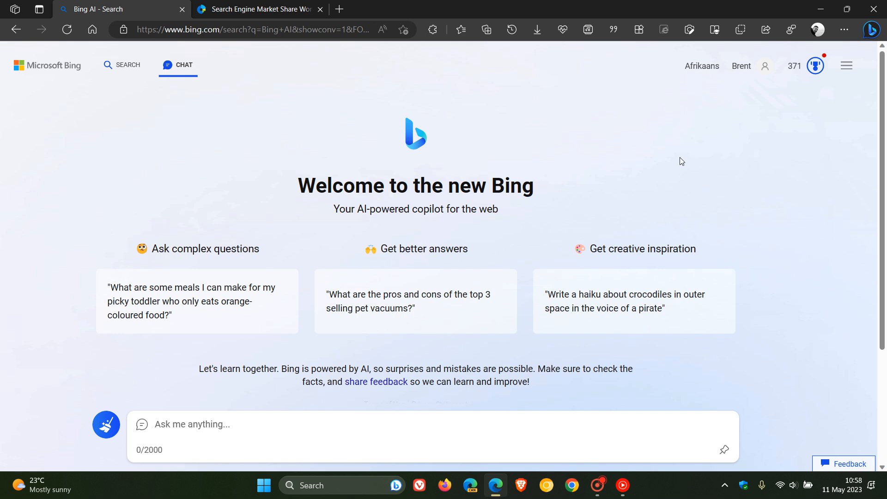
mouse_move(554, 148)
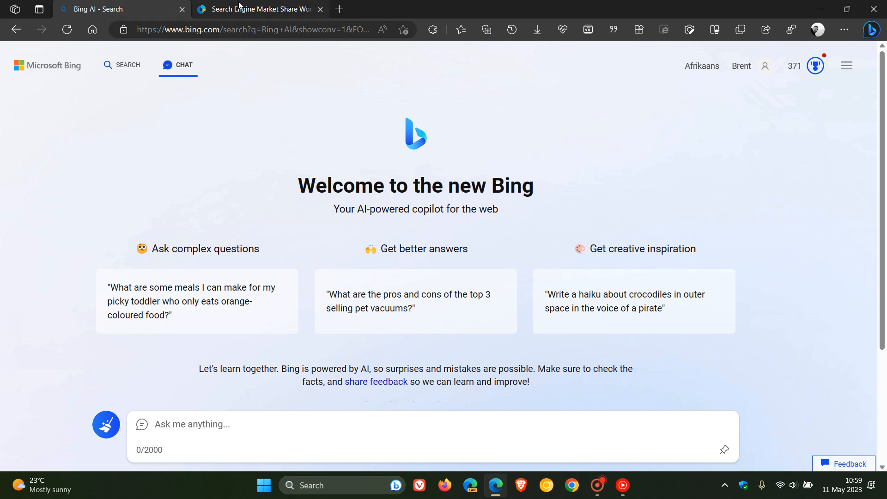
left_click(257, 10)
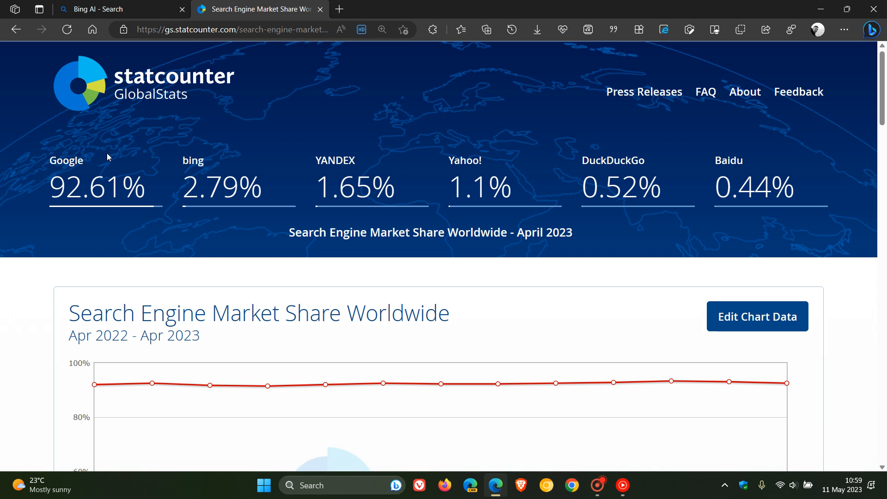
mouse_move(421, 104)
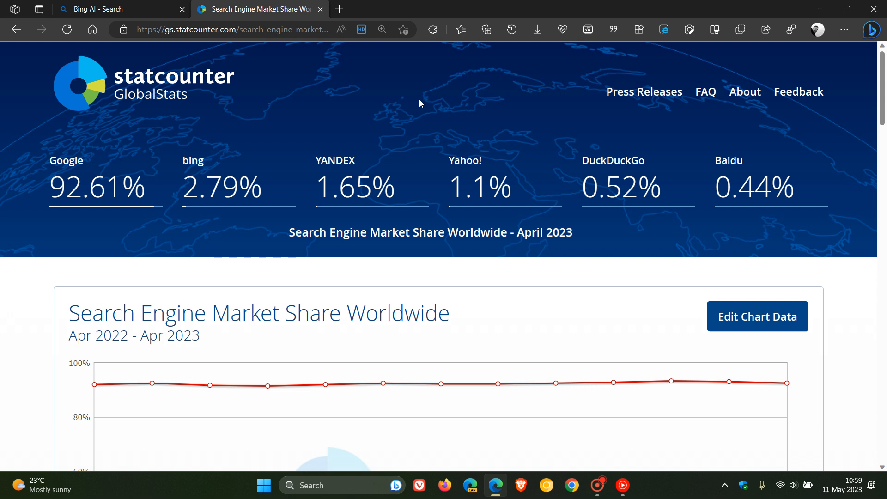
mouse_move(431, 91)
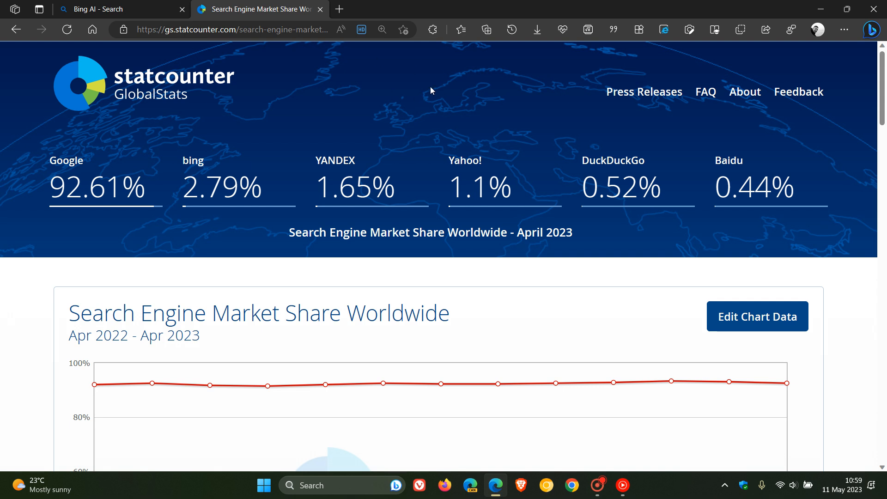
mouse_move(321, 117)
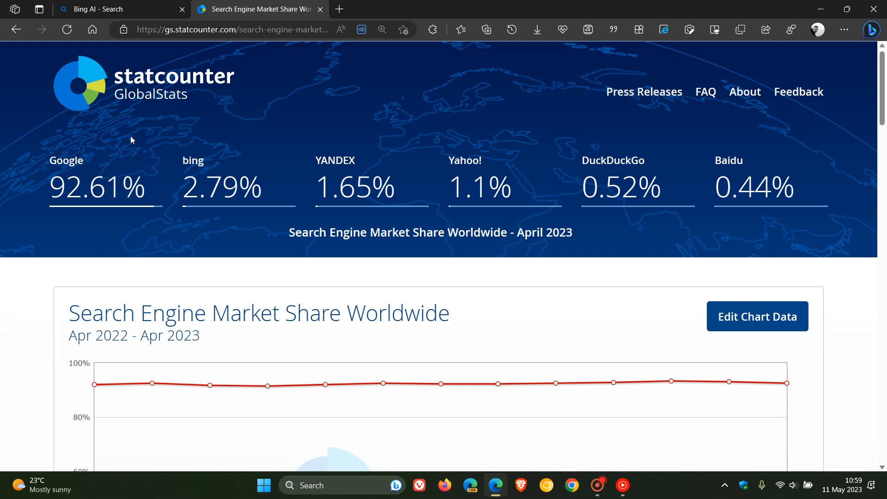
mouse_move(136, 148)
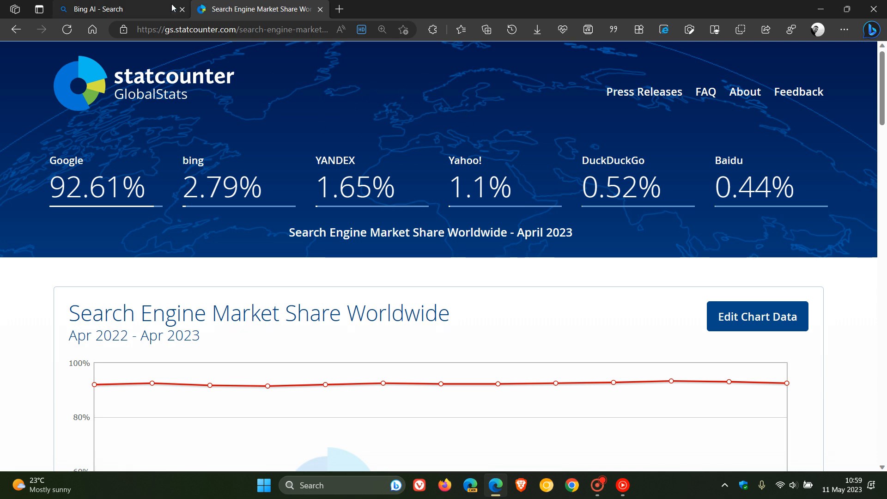
Step: After reviewing the April 2023 headline percentages, switch back to the Bing AI chat tab
left_click(101, 9)
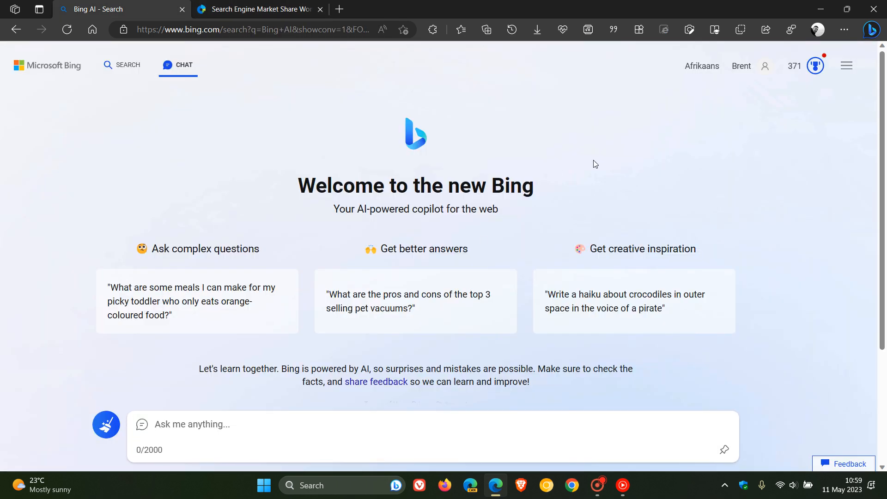
left_click(192, 424)
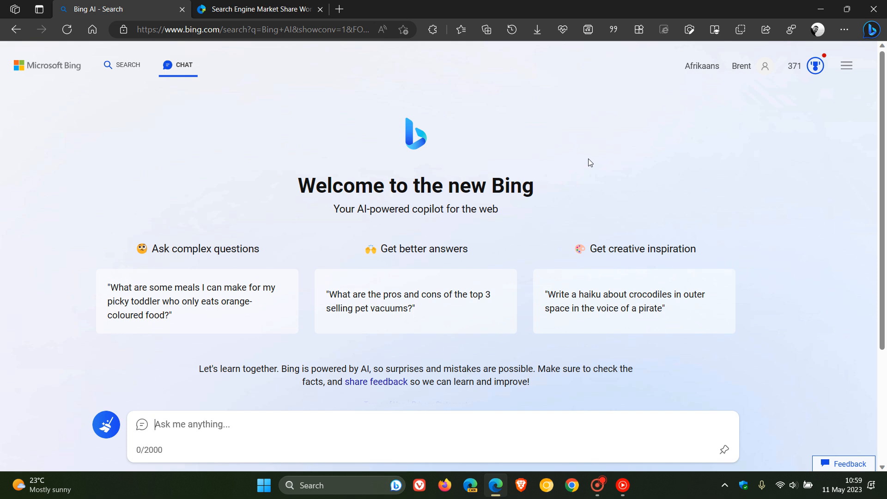
mouse_move(27, 59)
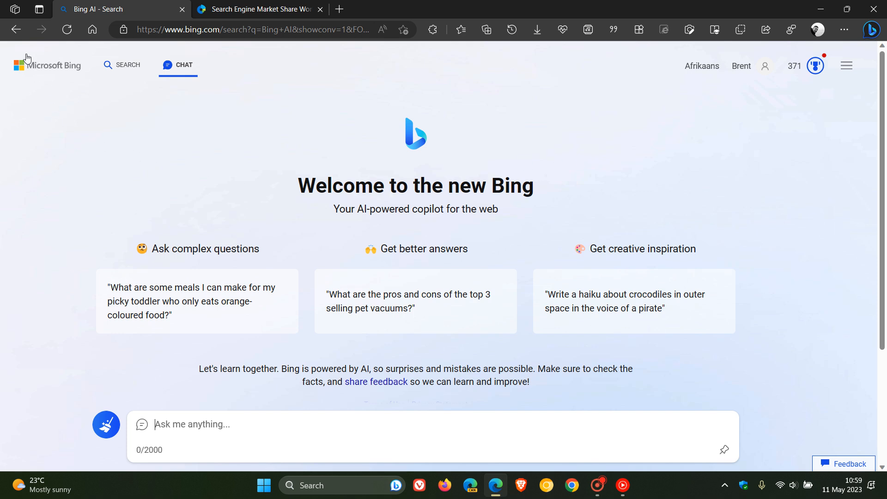